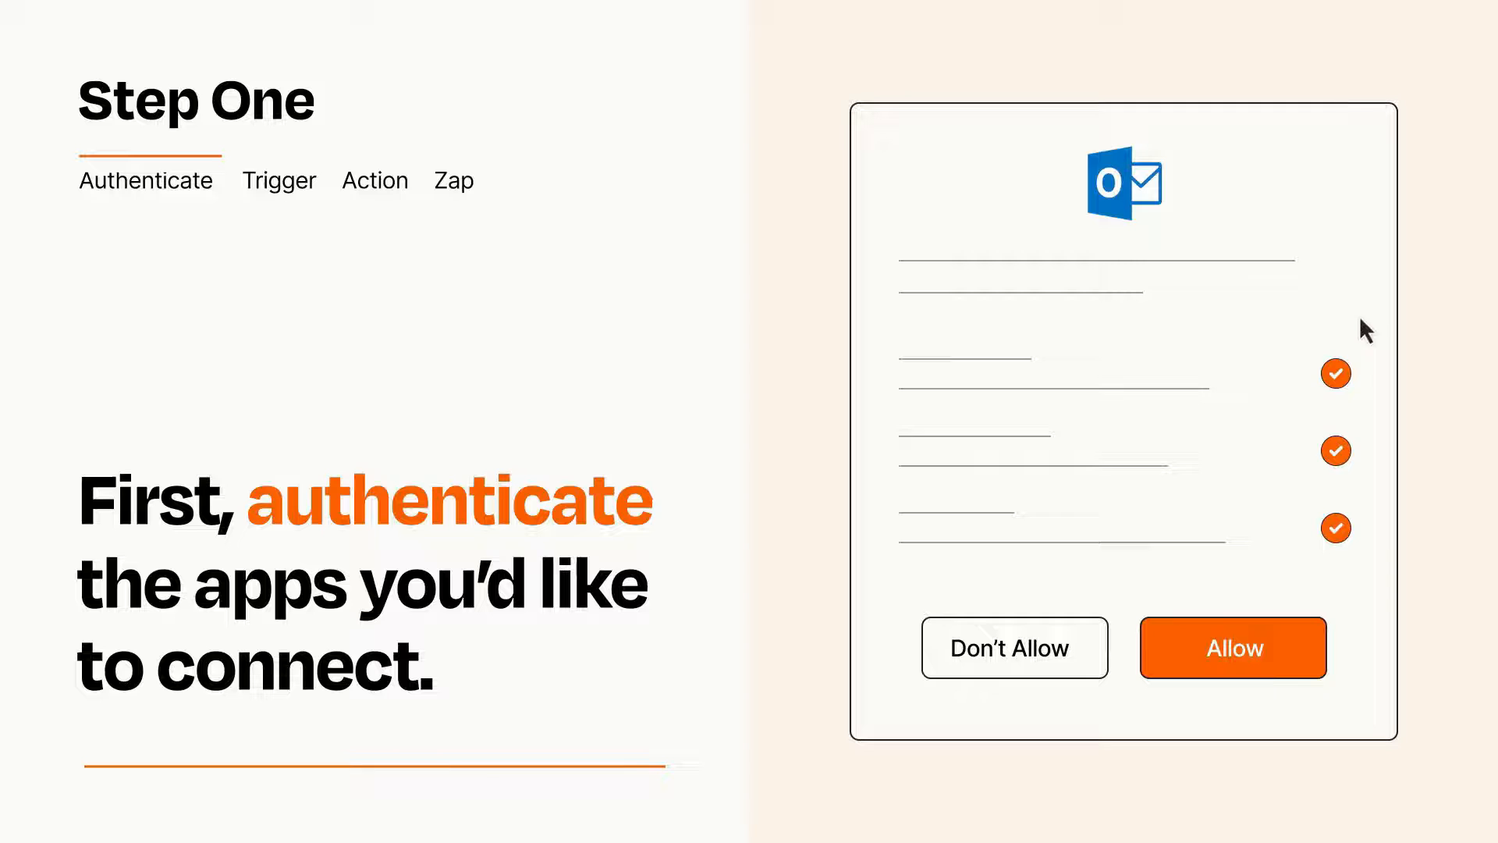
{"action": "mouse_move", "coordinate": [1317, 702]}
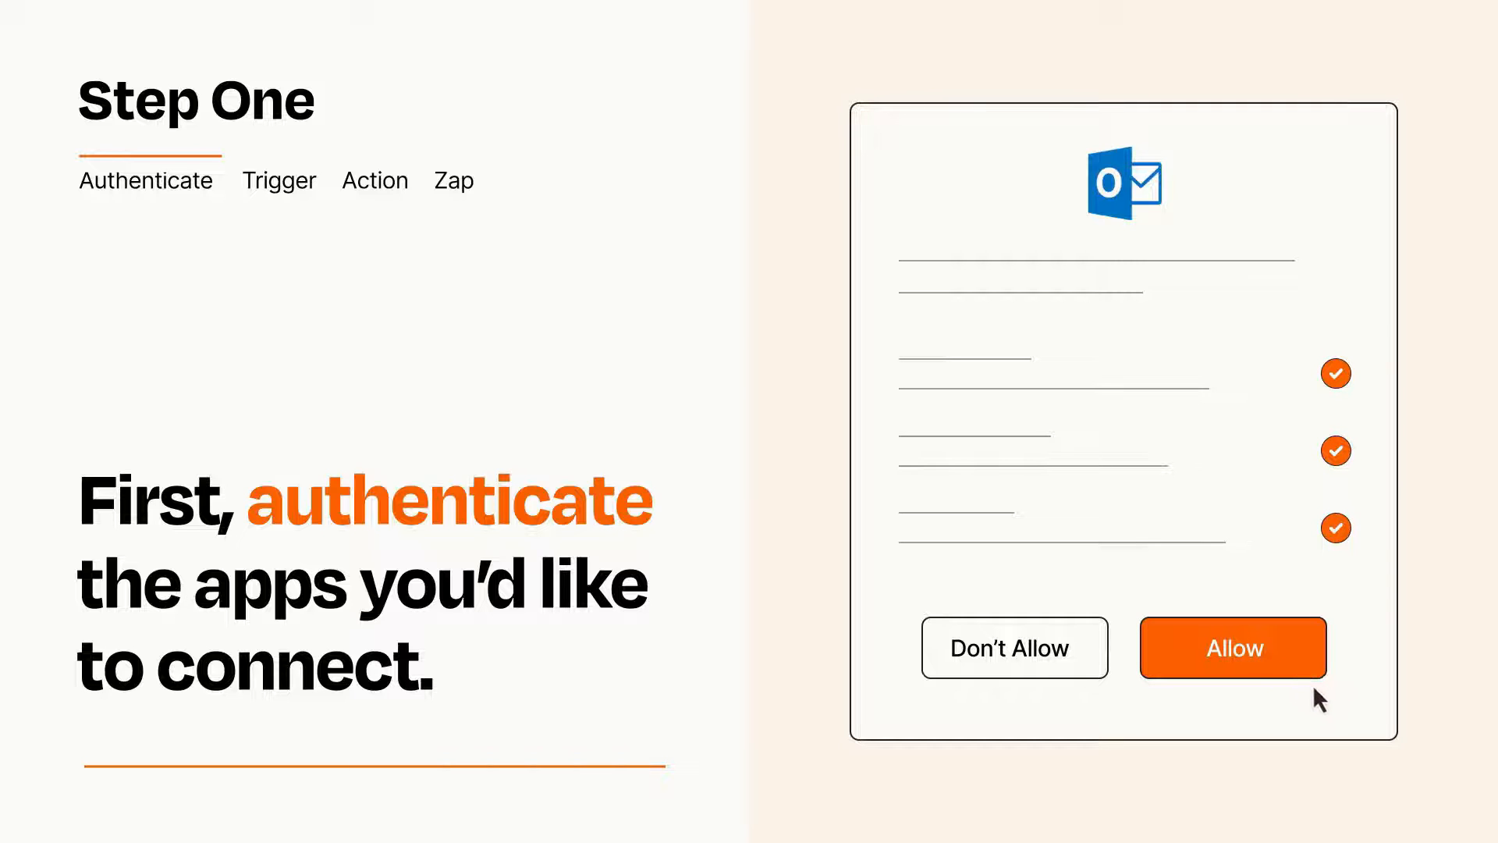
- Allow Zapier access to the Outlook account on the authorization prompt
{"action": "left_click", "coordinate": [1232, 648]}
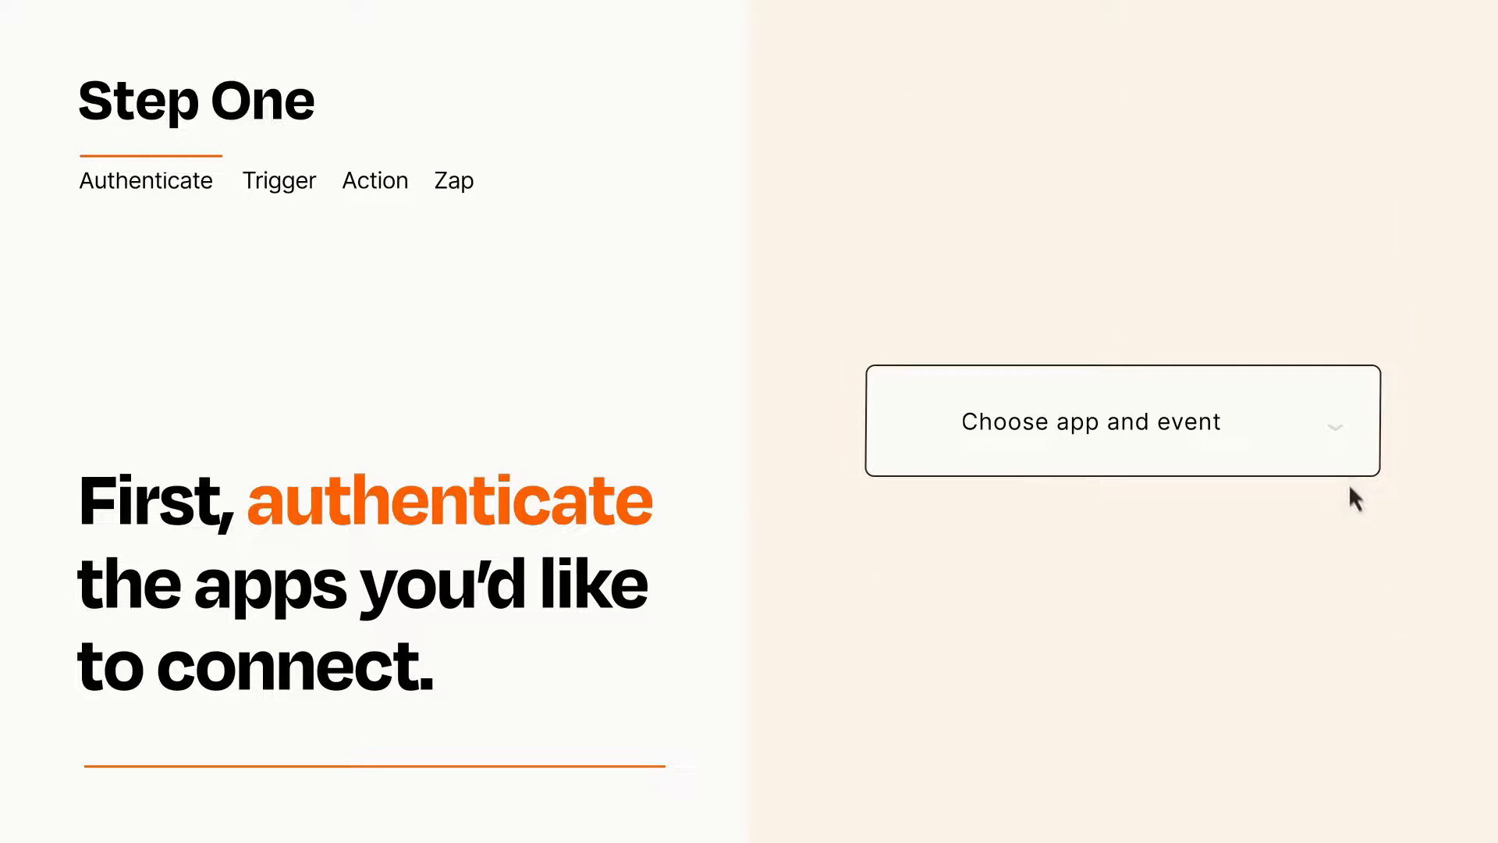
- Set Typeform New Entry as the Zap's trigger
{"action": "left_click", "coordinate": [1120, 421]}
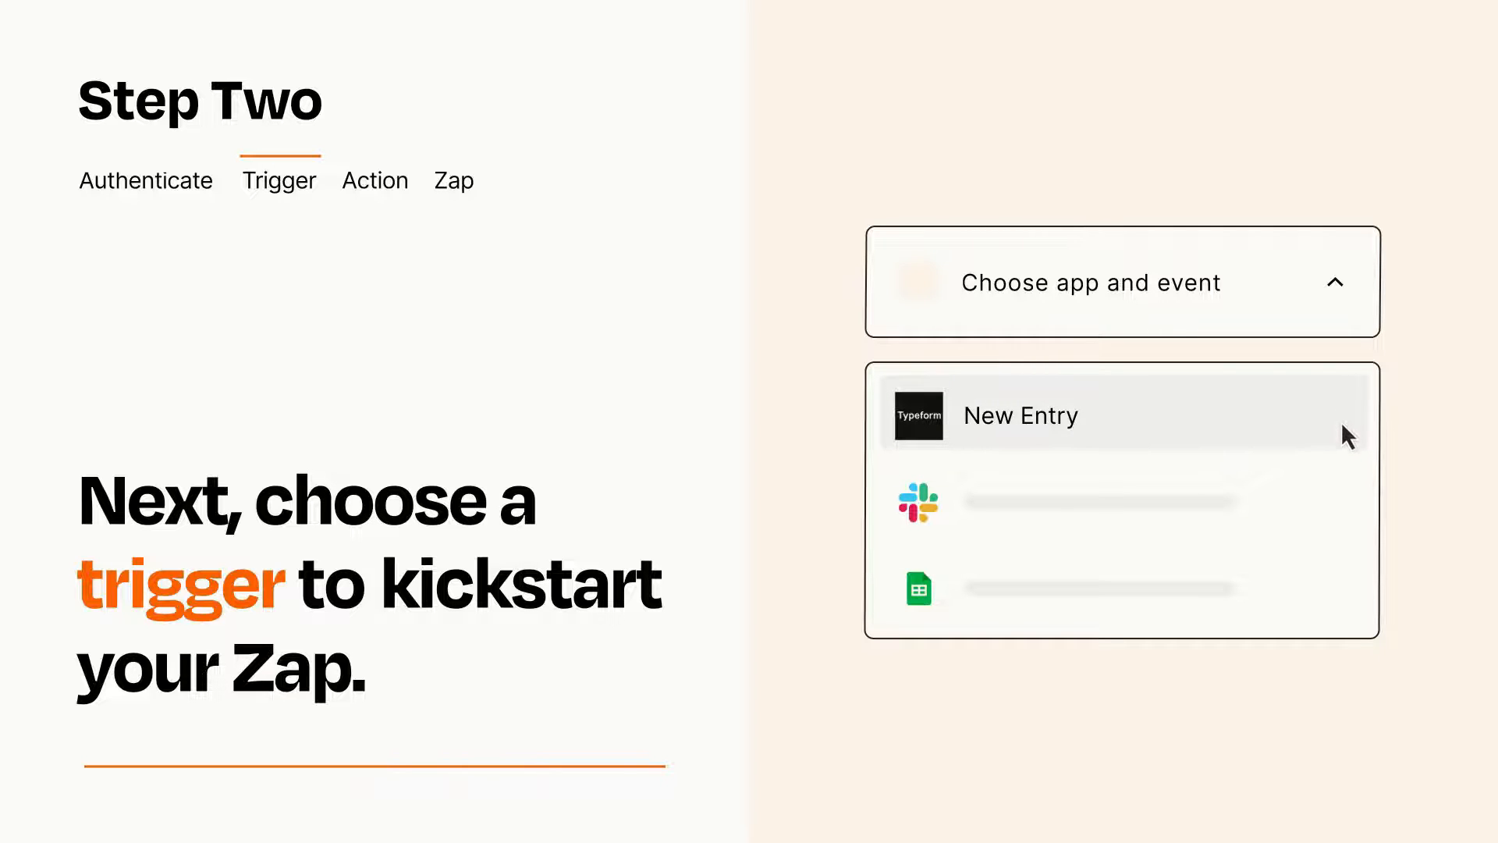
{"action": "left_click", "coordinate": [1020, 415]}
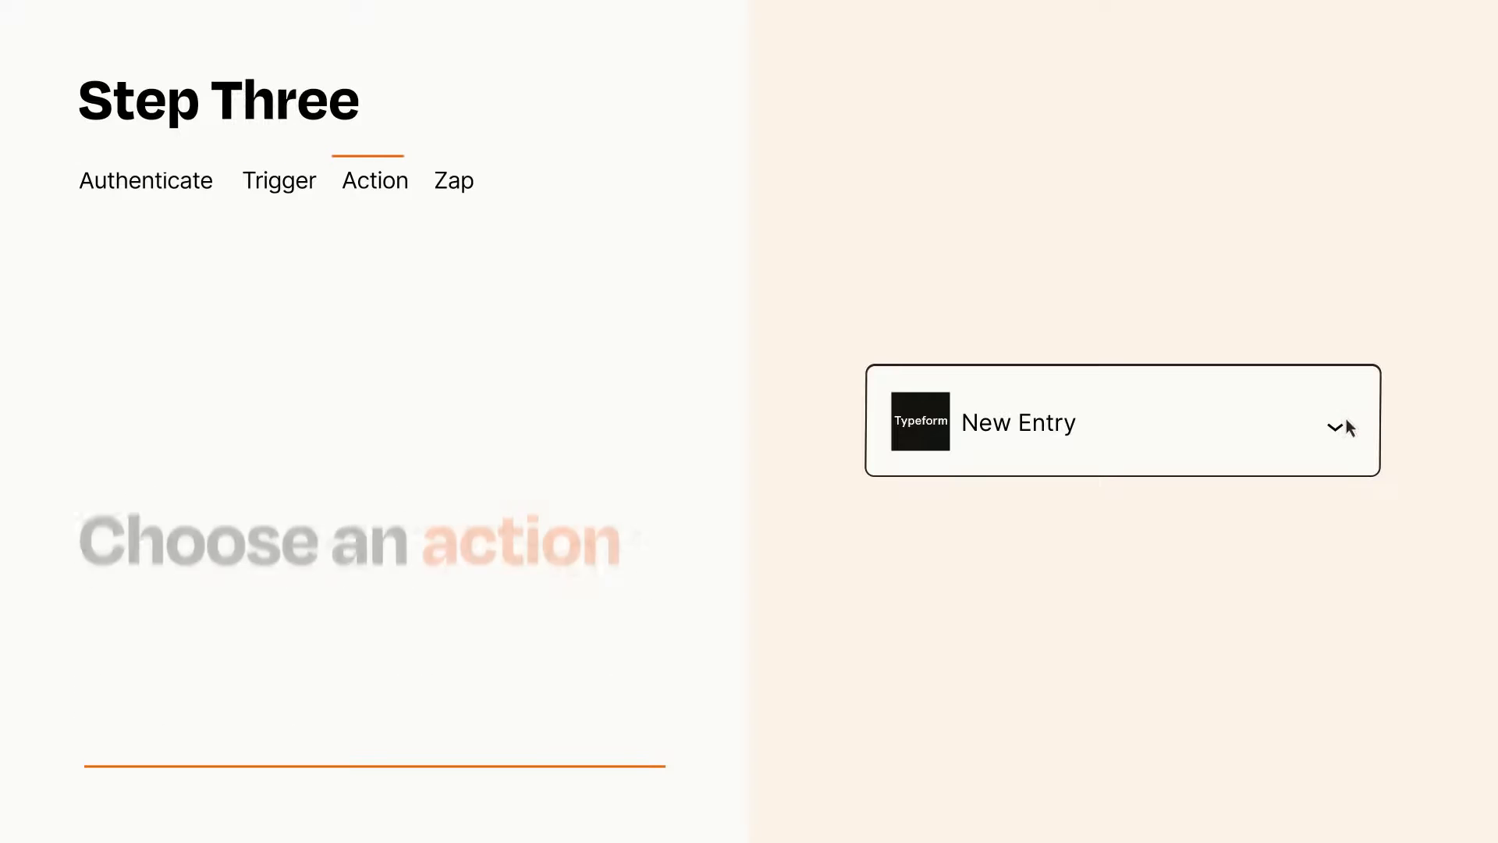
- Add an Outlook Send Email action after the Typeform trigger
{"action": "left_click", "coordinate": [1336, 427]}
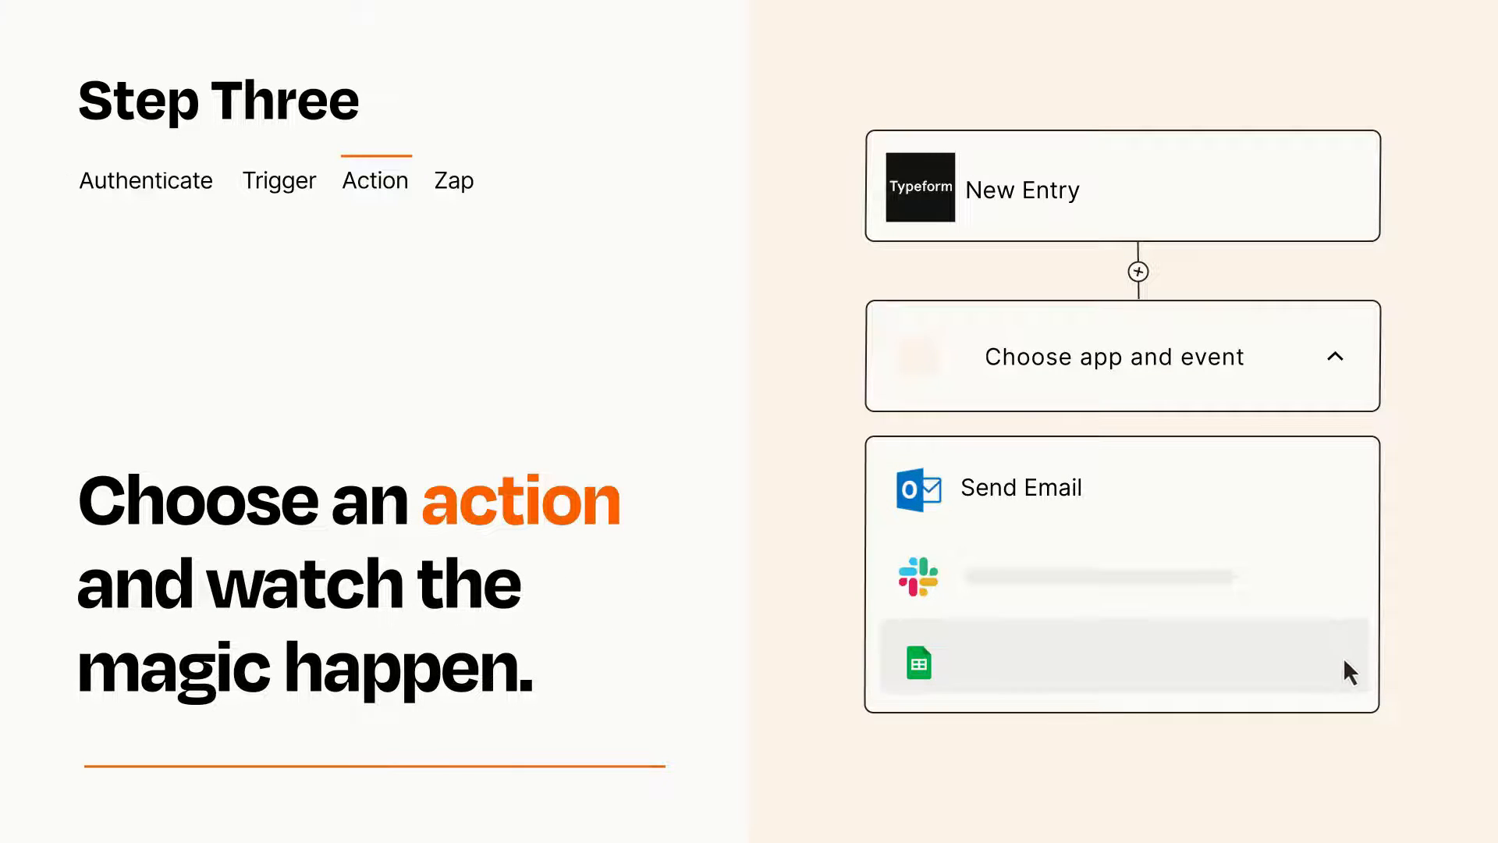
{"action": "mouse_move", "coordinate": [1348, 507]}
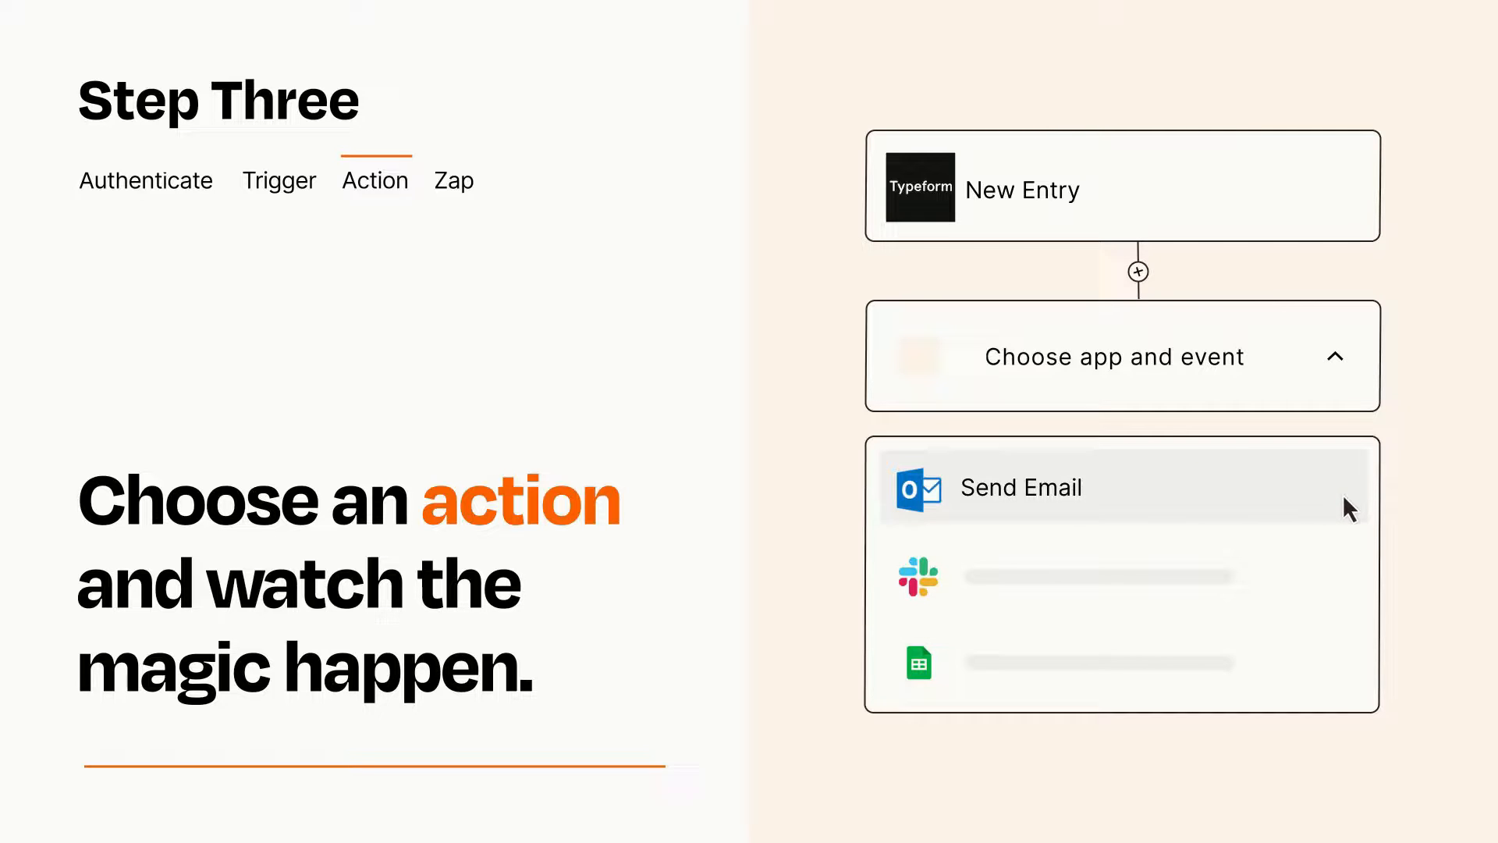
{"action": "left_click", "coordinate": [1021, 487]}
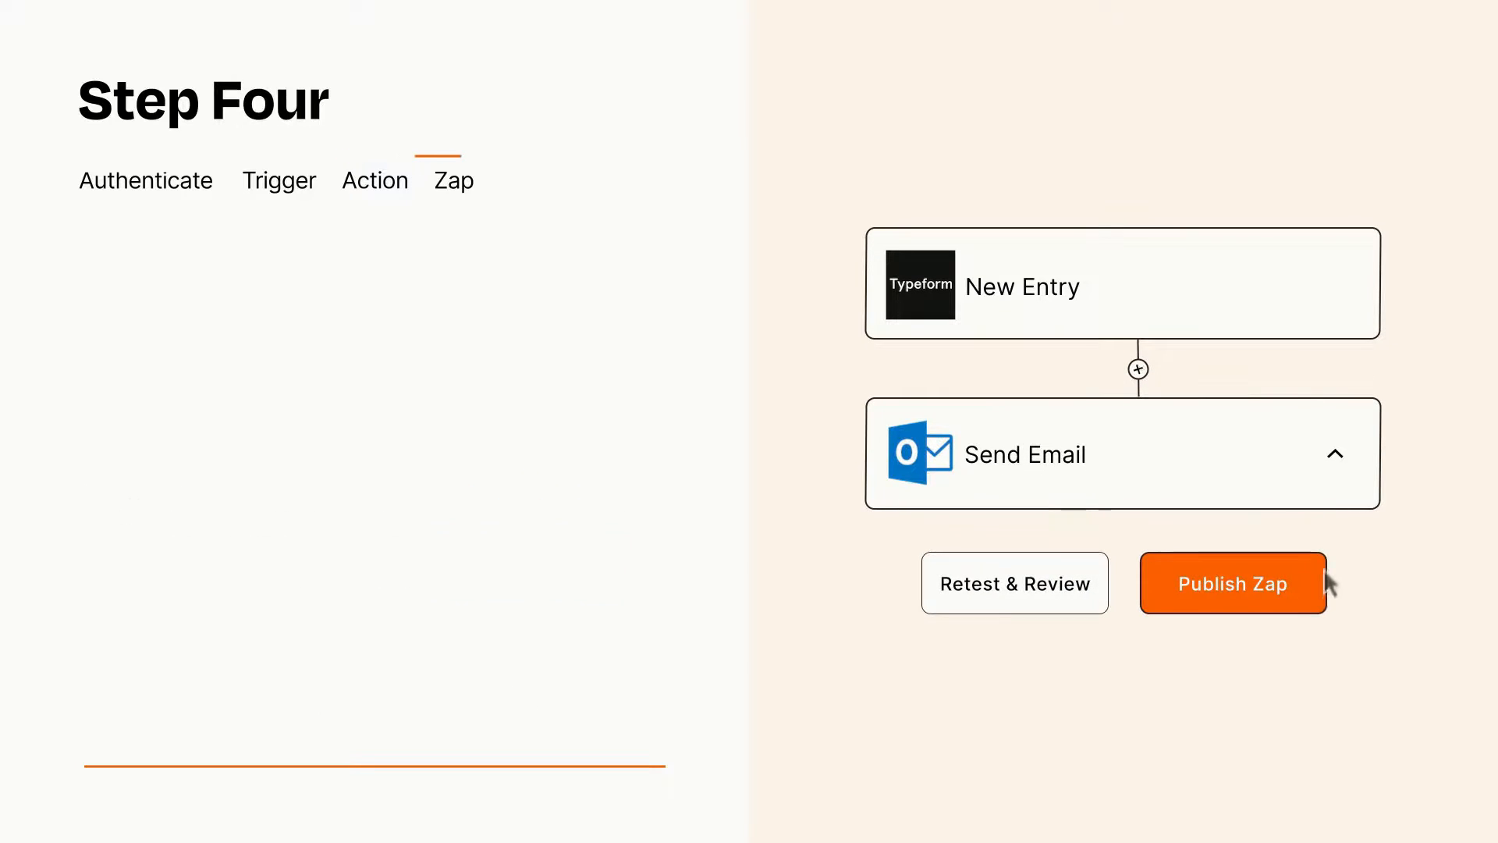
- Publish the finished Typeform-to-Outlook Zap so it can be turned on
{"action": "left_click", "coordinate": [1232, 584]}
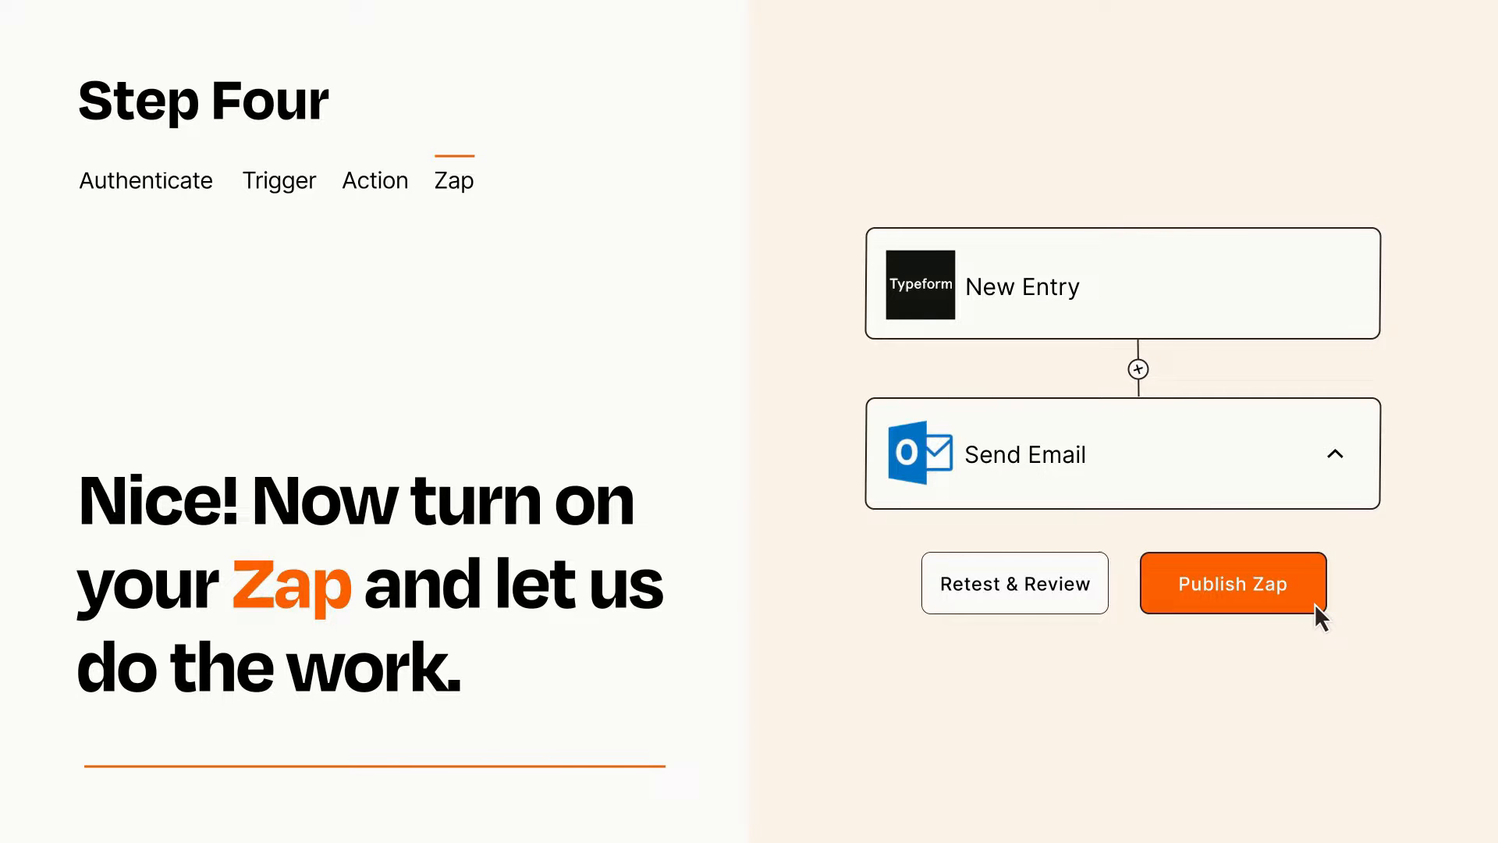
{"action": "left_click", "coordinate": [1232, 583]}
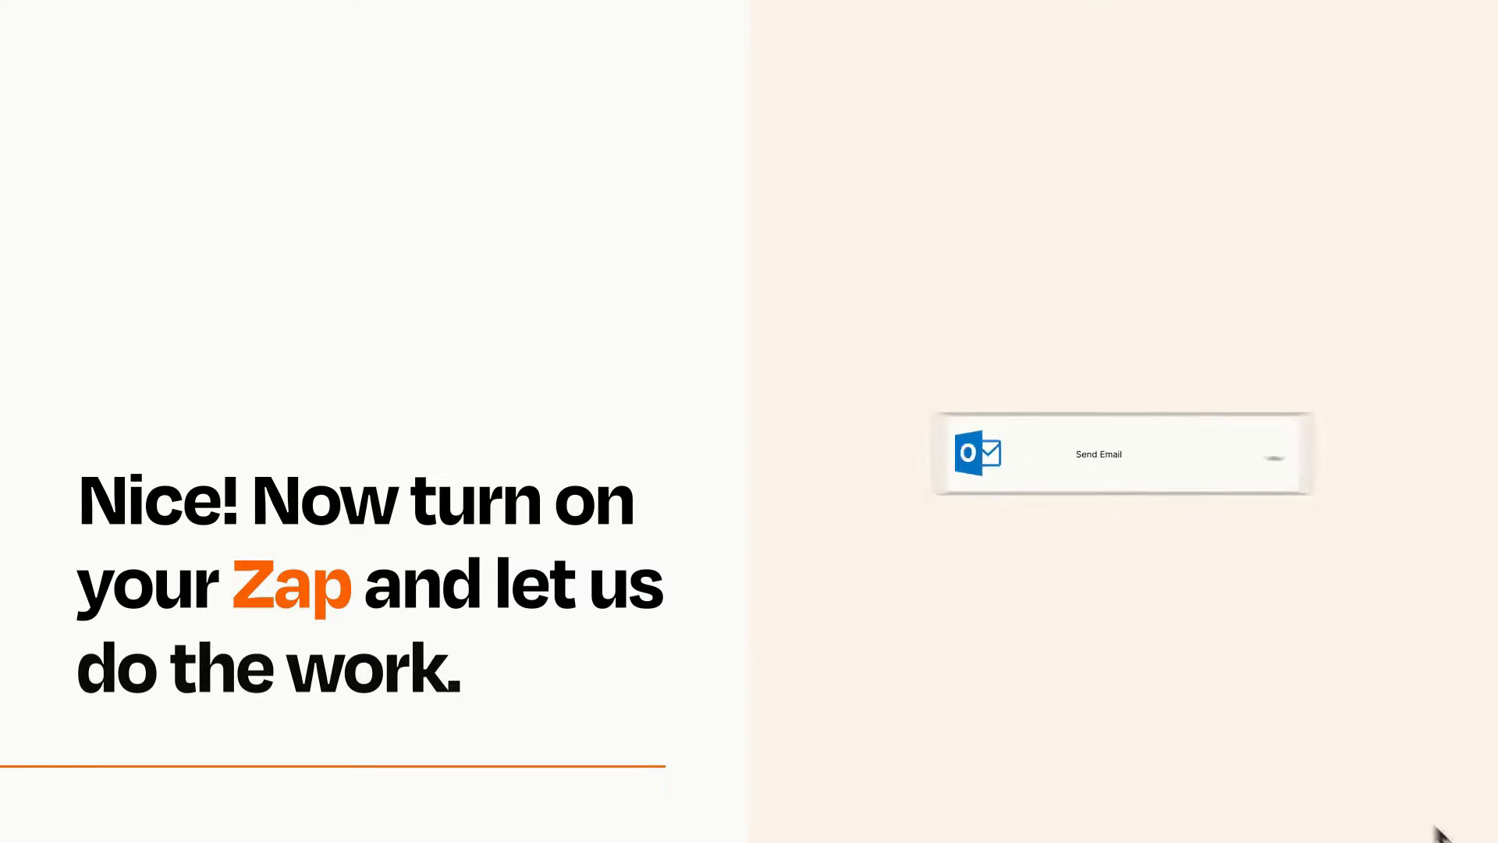